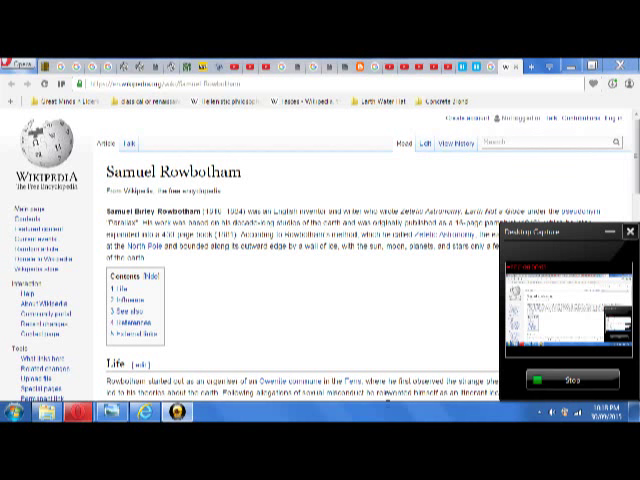
pyautogui.moveTo(216, 375)
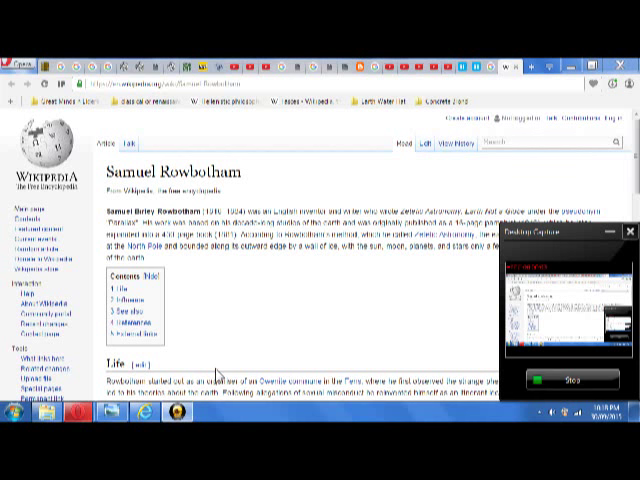
pyautogui.moveTo(262, 291)
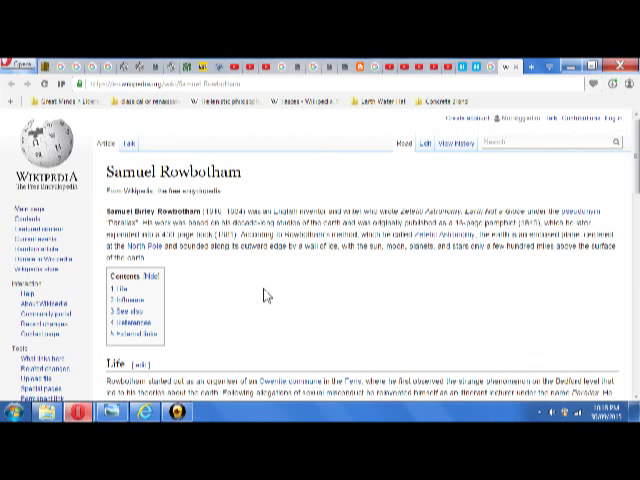
# Step: Scroll down through the Life section, highlighting a word, until Influence begins
pyautogui.scroll(-3)
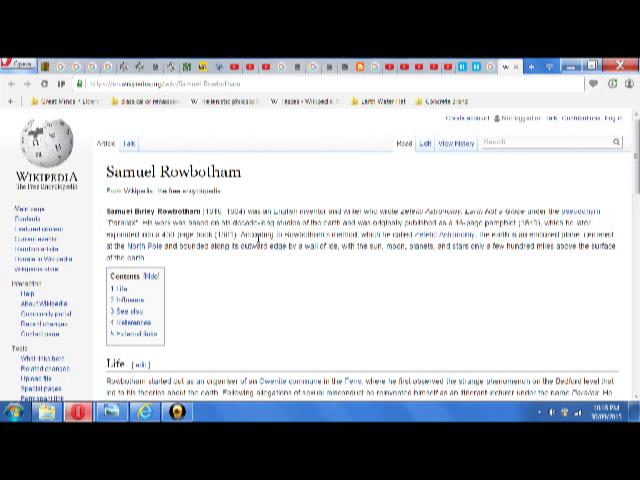
pyautogui.moveTo(257, 282)
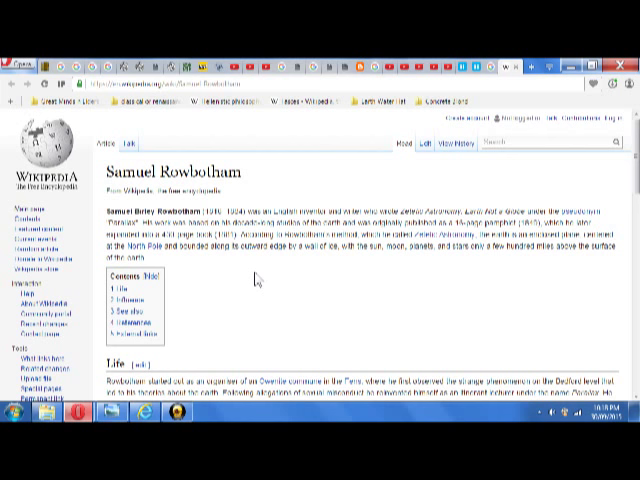
pyautogui.moveTo(258, 283)
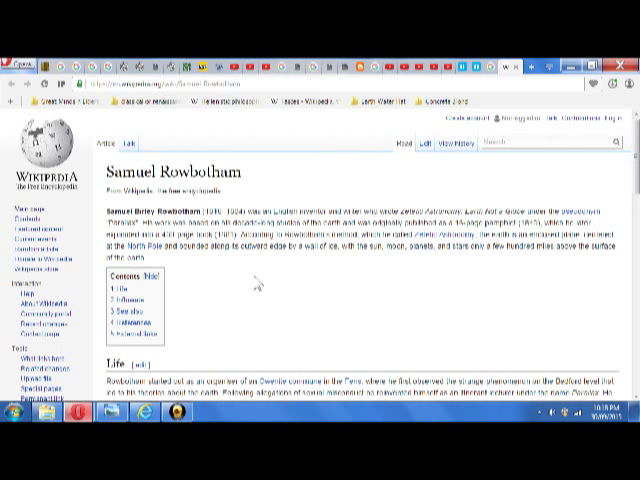
pyautogui.moveTo(258, 293)
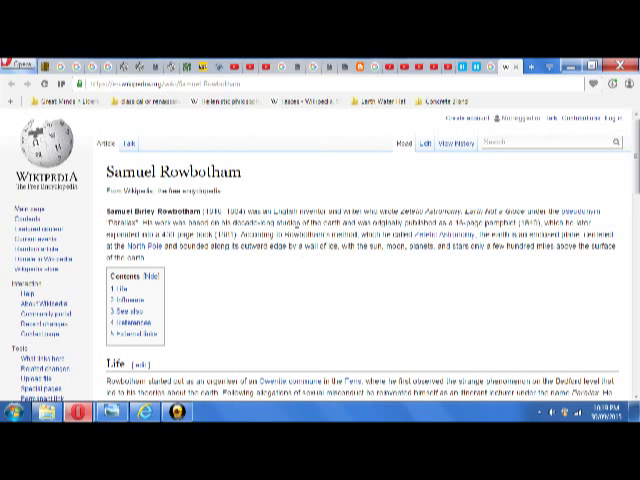
pyautogui.moveTo(295, 293)
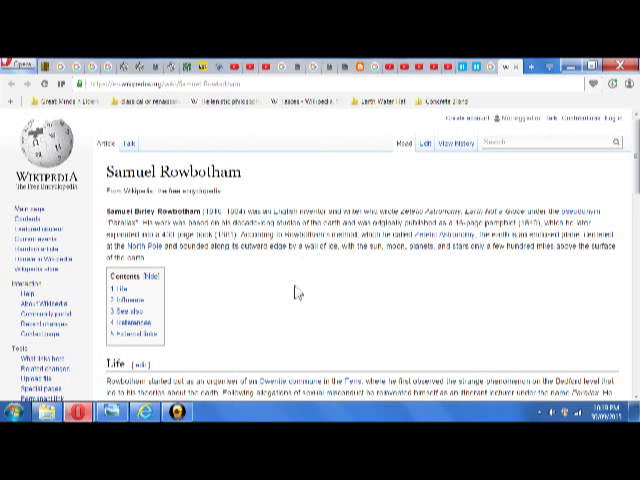
pyautogui.moveTo(440, 268)
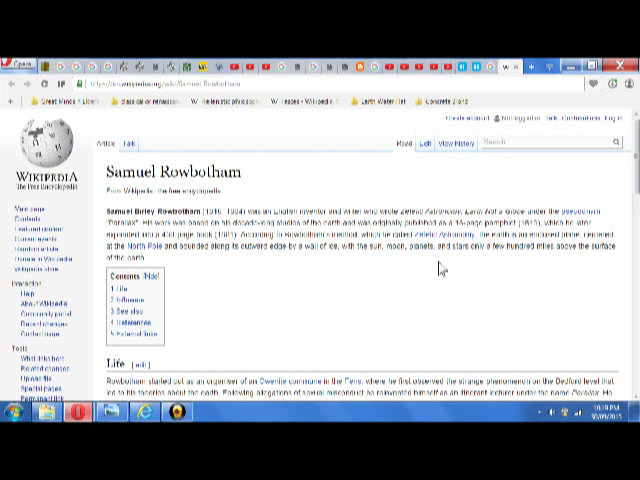
pyautogui.moveTo(443, 272)
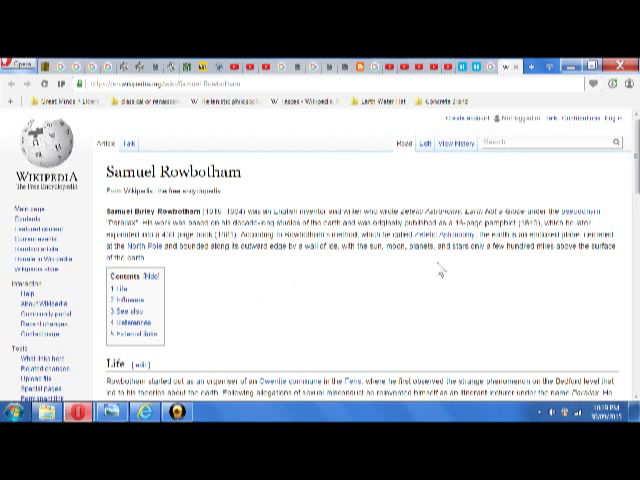
pyautogui.moveTo(435, 285)
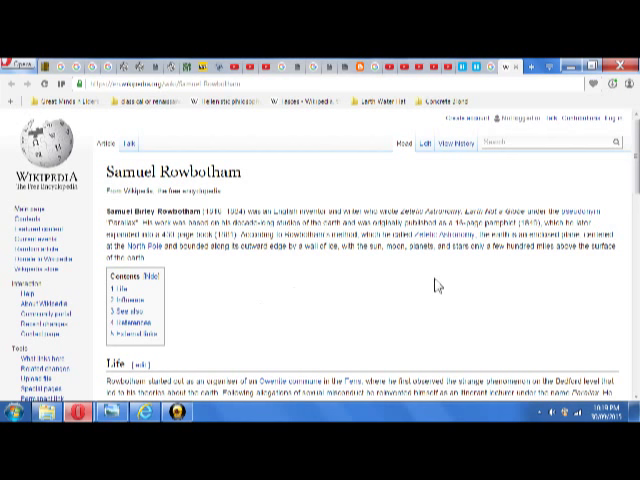
pyautogui.moveTo(436, 287)
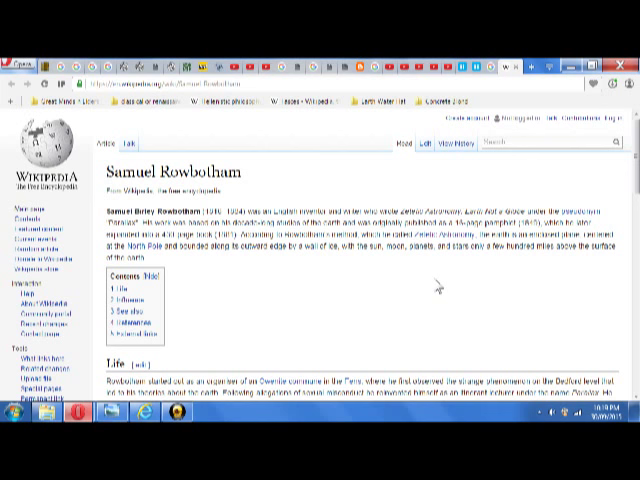
pyautogui.moveTo(432, 288)
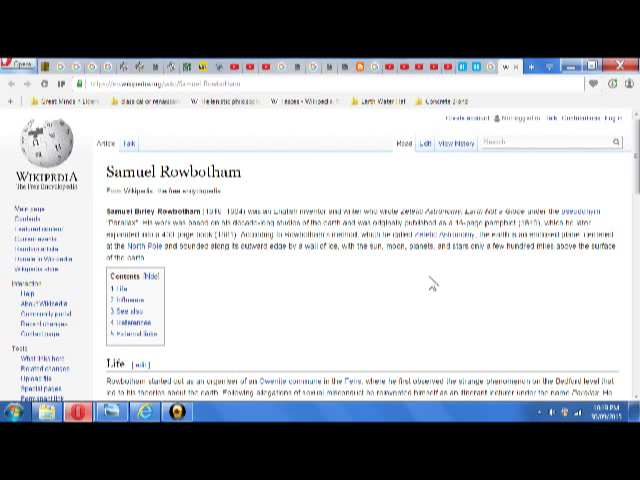
pyautogui.scroll(-3)
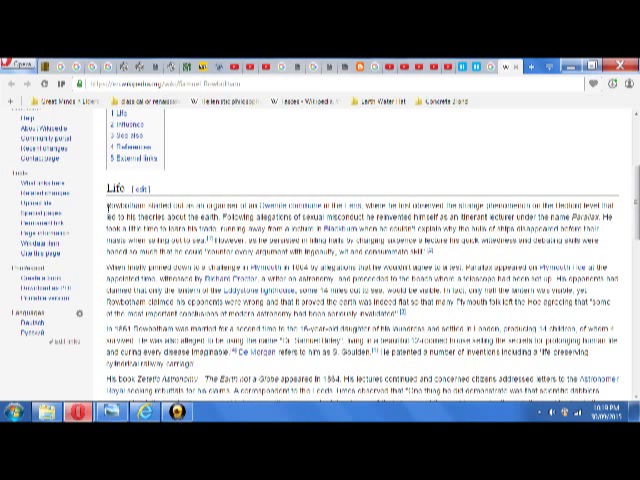
pyautogui.moveTo(197, 195)
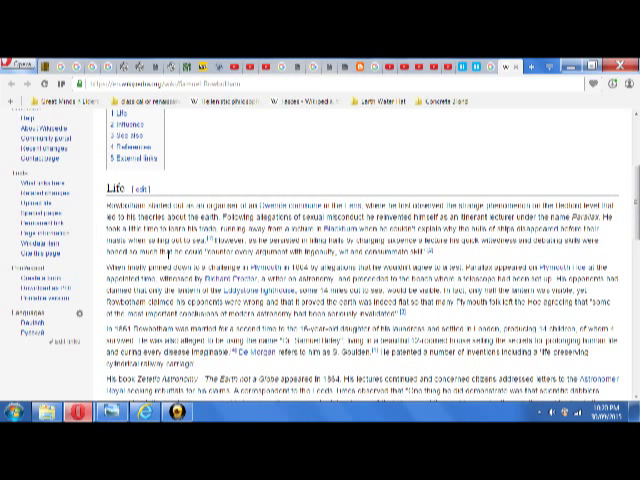
pyautogui.doubleClick(155, 227)
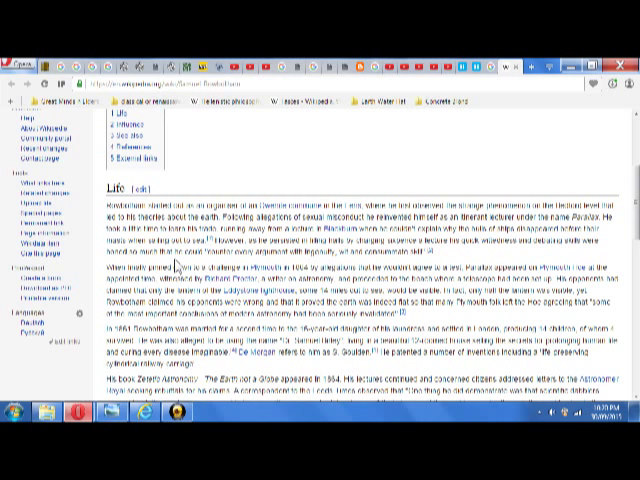
pyautogui.moveTo(176, 265)
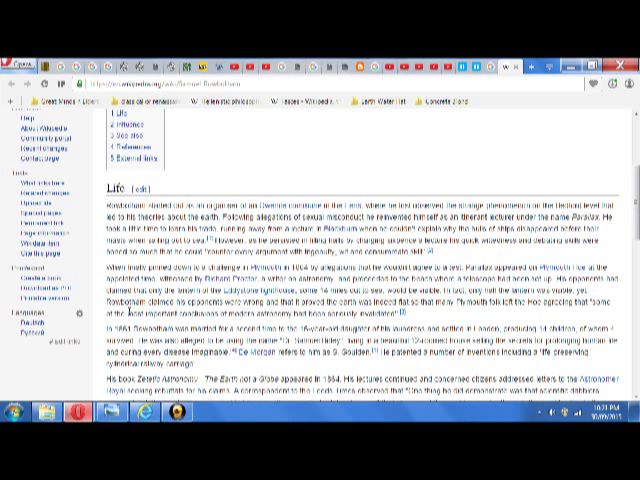
pyautogui.scroll(-3)
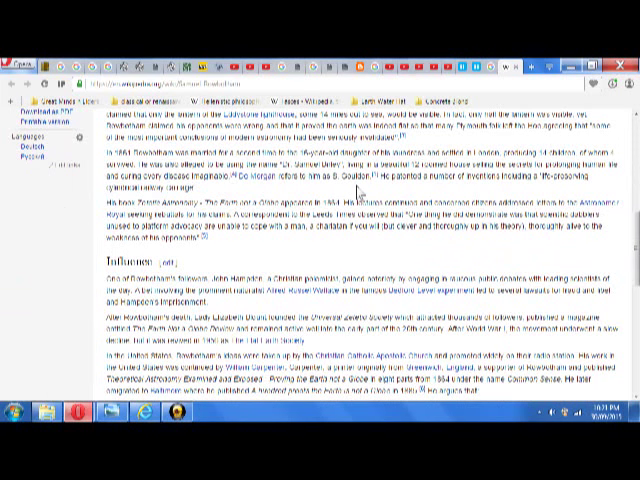
pyautogui.scroll(-3)
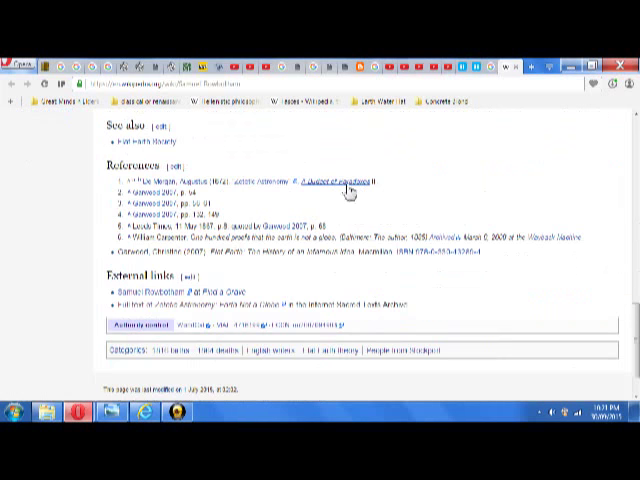
pyautogui.moveTo(405, 198)
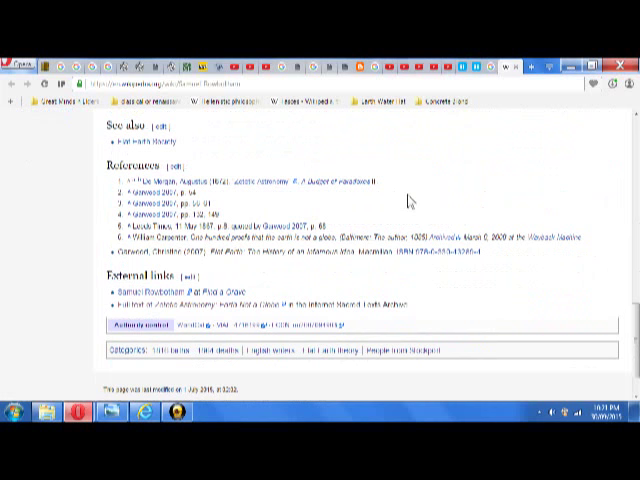
pyautogui.scroll(3)
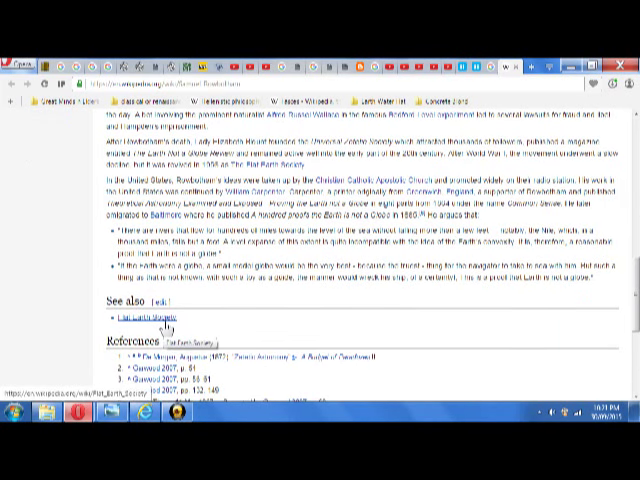
pyautogui.scroll(3)
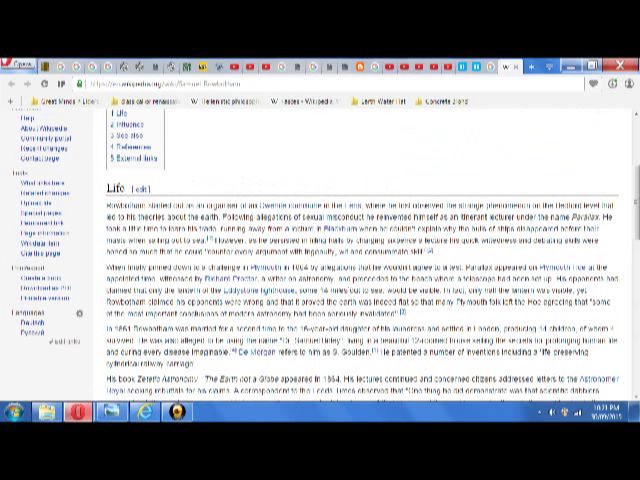
# Step: Scroll through Influence and back up to reread the Life section
pyautogui.scroll(-3)
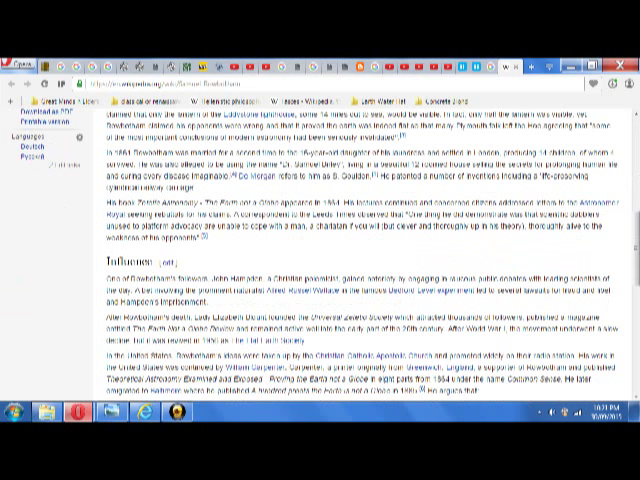
pyautogui.moveTo(333, 192)
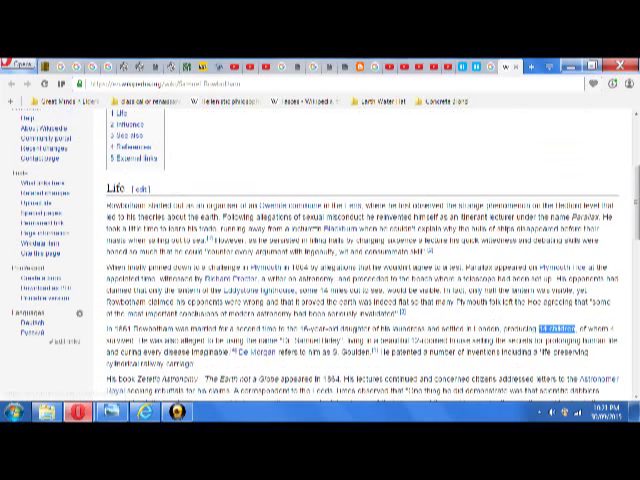
pyautogui.scroll(-3)
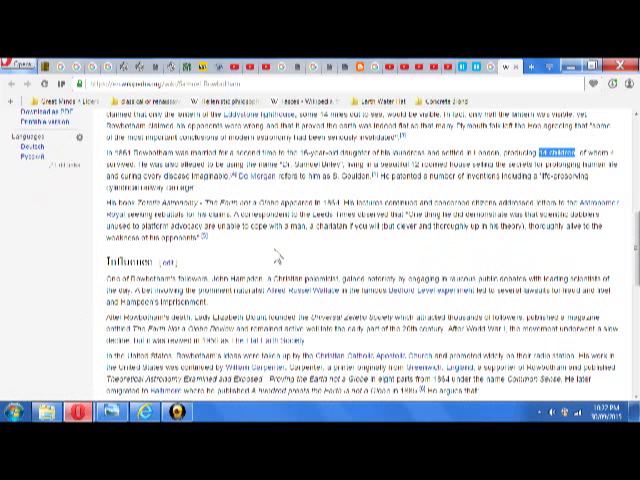
pyautogui.scroll(3)
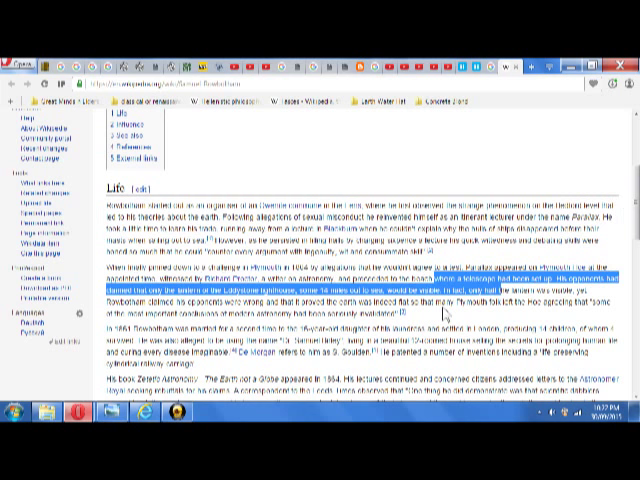
# Step: Clear the highlighted Life passage, skim down to the footer, then scroll back up
pyautogui.click(447, 314)
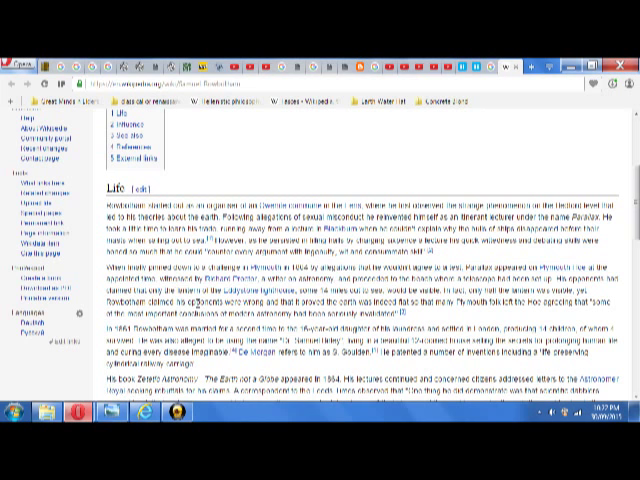
pyautogui.scroll(-3)
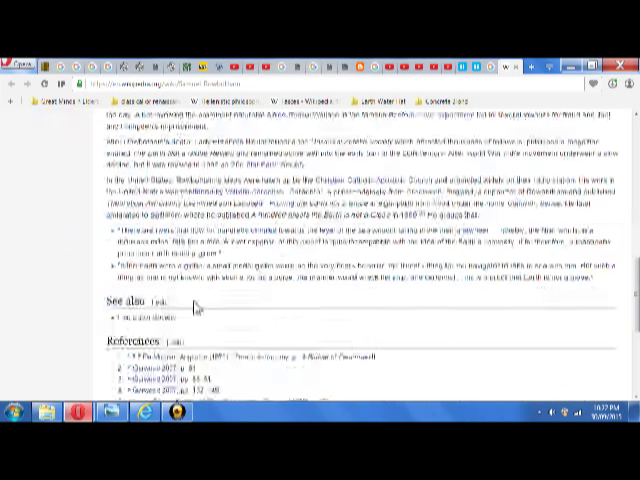
pyautogui.scroll(-3)
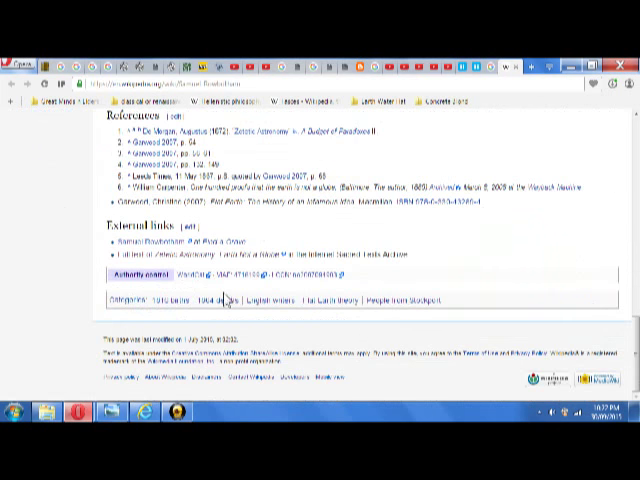
pyautogui.scroll(3)
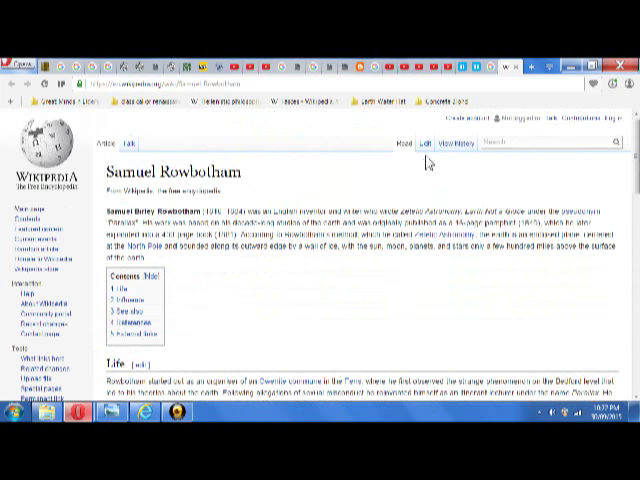